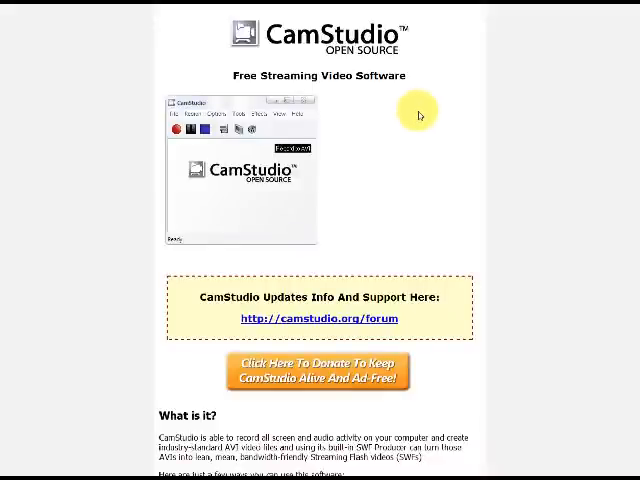
{"action": "mouse_move", "coordinate": [444, 122]}
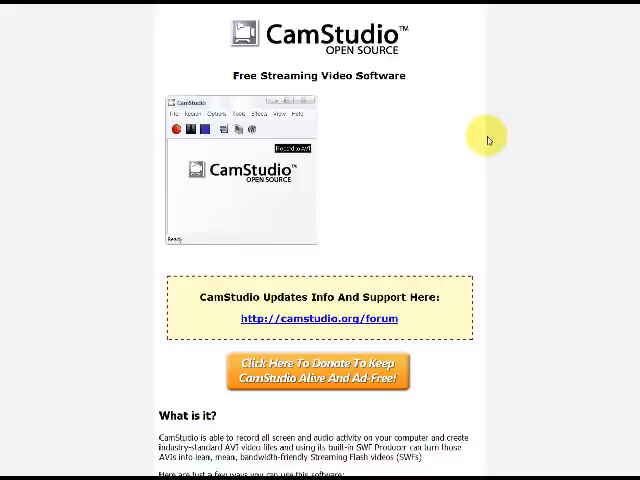
Step: Scroll the CamStudio page down to the download links and lossless codec downloads
{"action": "scroll", "scroll_direction": "down", "scroll_amount": 3}
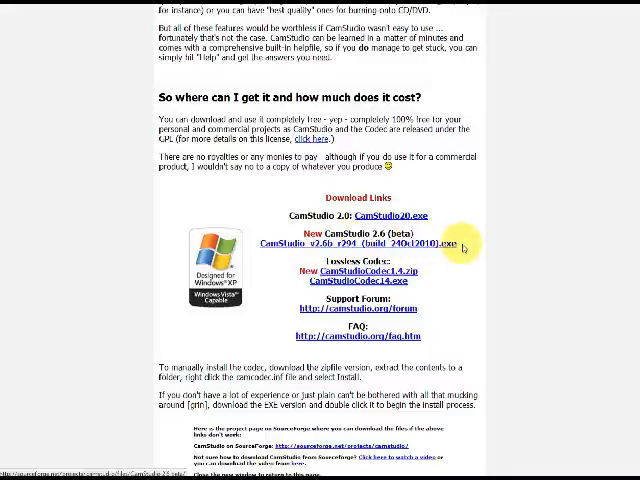
{"action": "mouse_move", "coordinate": [258, 244]}
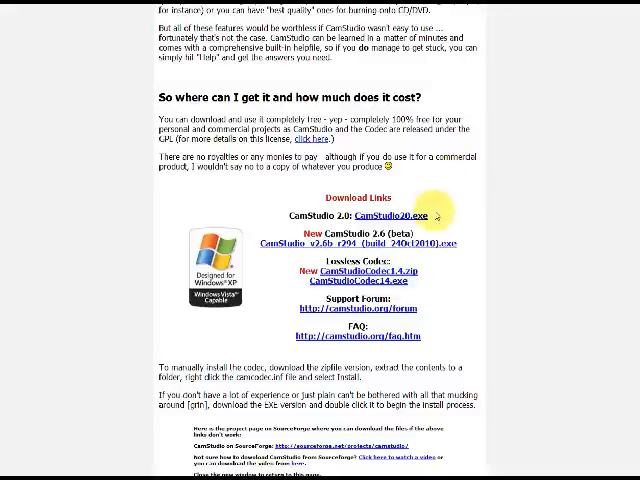
{"action": "mouse_move", "coordinate": [456, 280]}
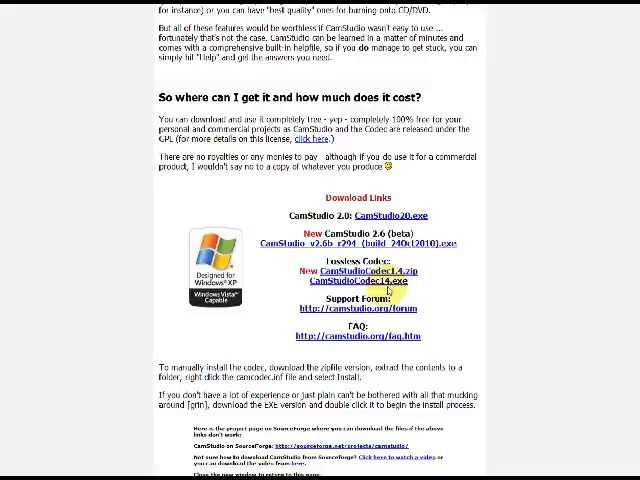
{"action": "mouse_move", "coordinate": [452, 276]}
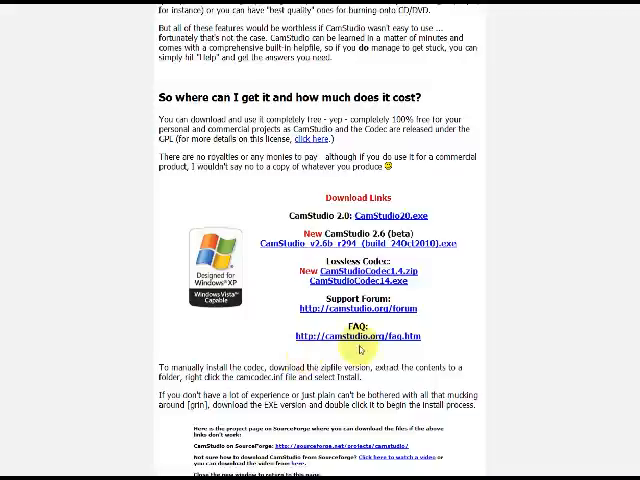
{"action": "mouse_move", "coordinate": [456, 300]}
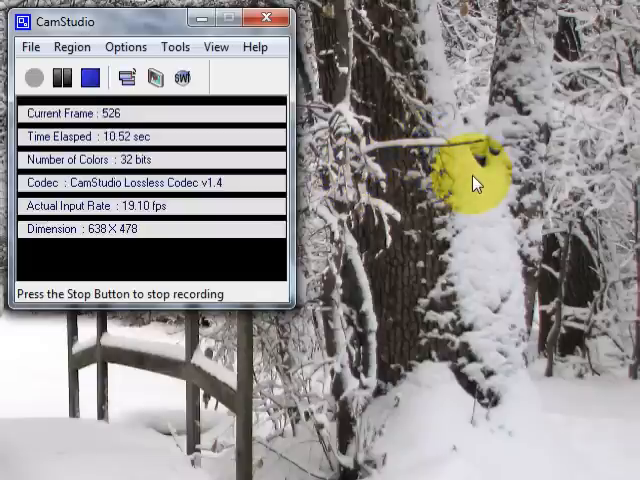
Step: Keep the fixed capture region at width 638 and height 478
{"action": "left_click", "coordinate": [72, 46]}
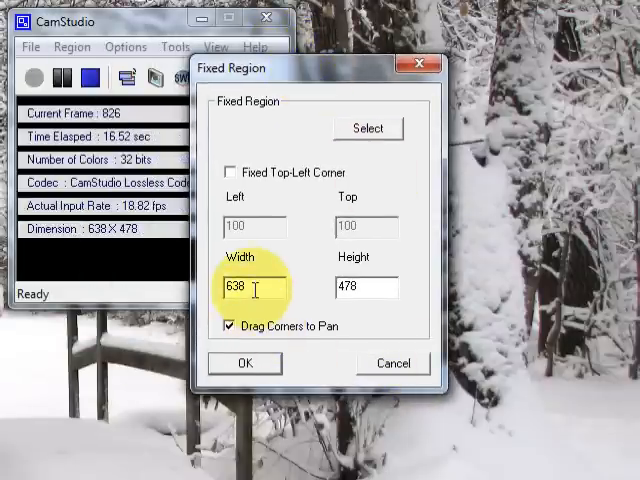
{"action": "left_click", "coordinate": [364, 288]}
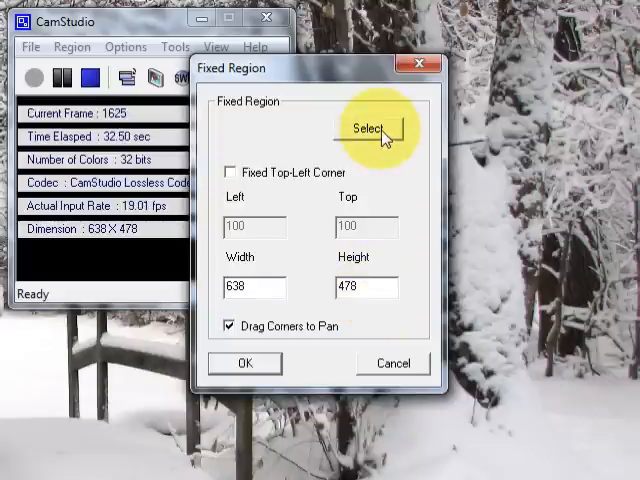
{"action": "mouse_move", "coordinate": [324, 112]}
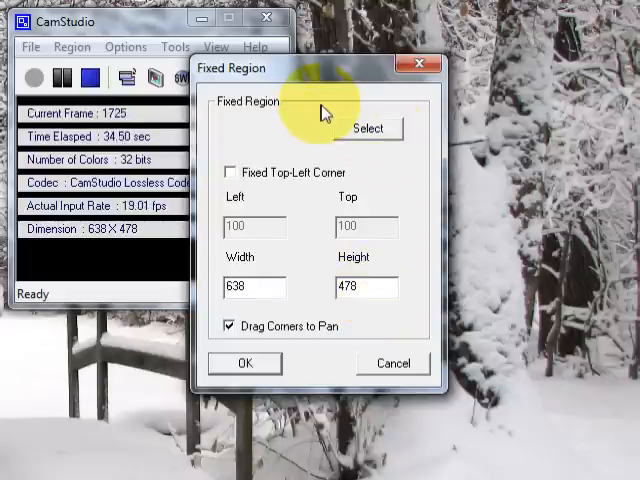
{"action": "mouse_move", "coordinate": [318, 132]}
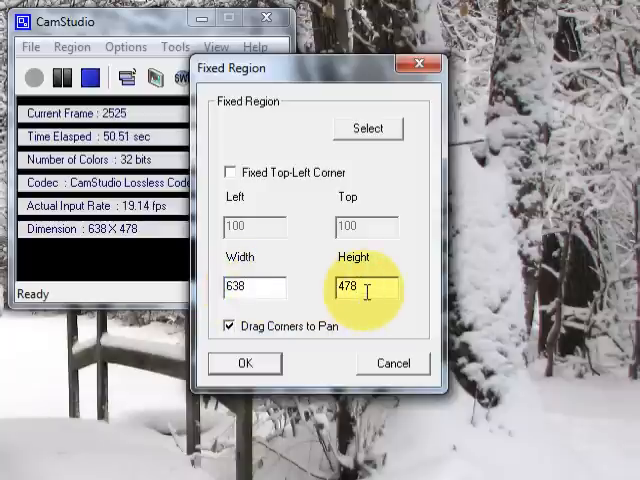
{"action": "left_click", "coordinate": [244, 362]}
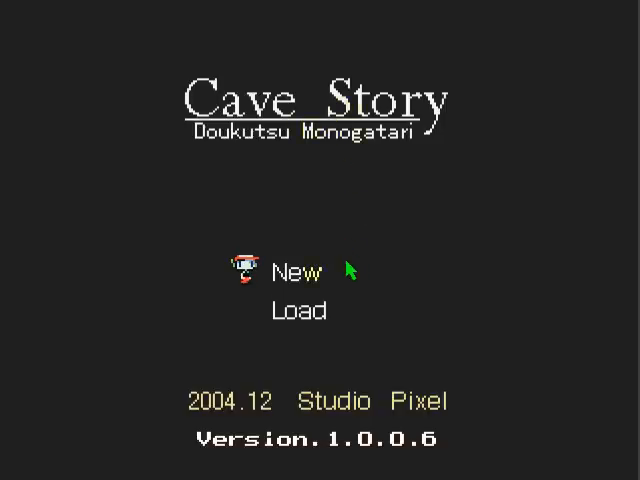
{"action": "mouse_move", "coordinate": [360, 246]}
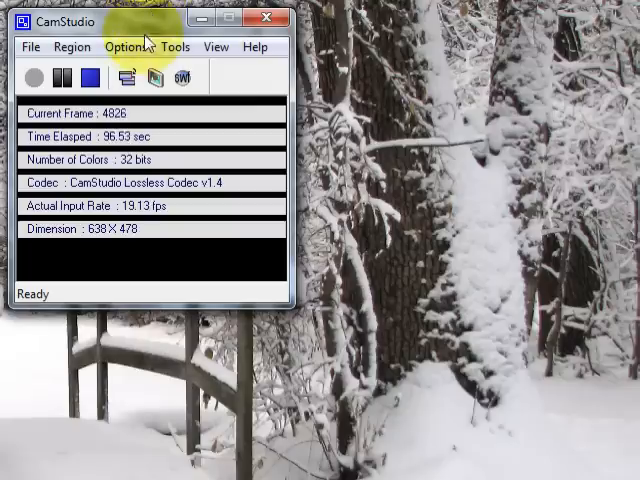
Step: In Video Options, choose CamStudio Lossless Codec v1.4 as the compressor
{"action": "left_click", "coordinate": [128, 46]}
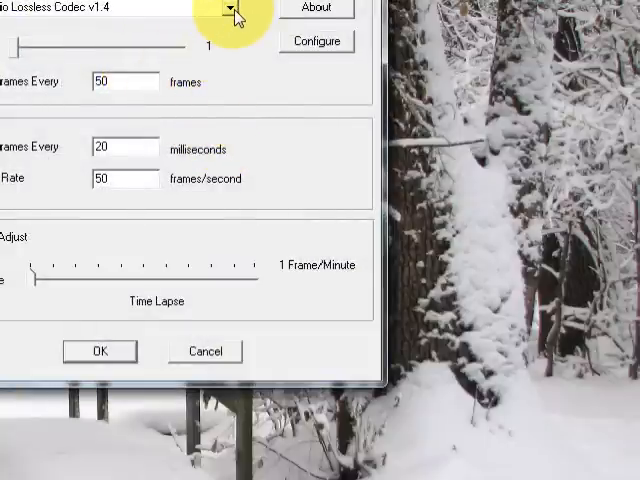
{"action": "left_click", "coordinate": [236, 8]}
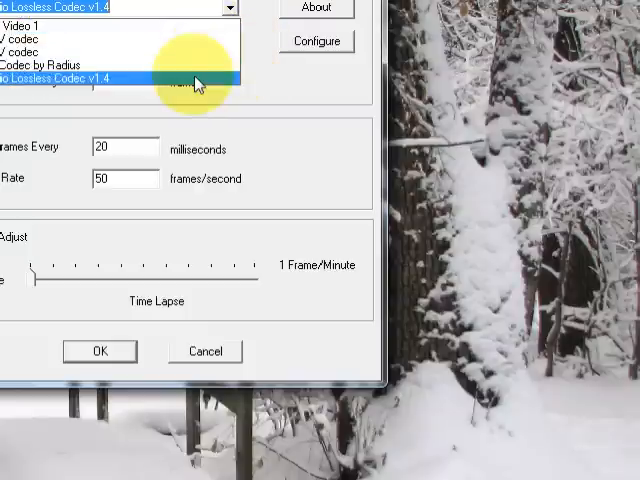
{"action": "left_click", "coordinate": [116, 80]}
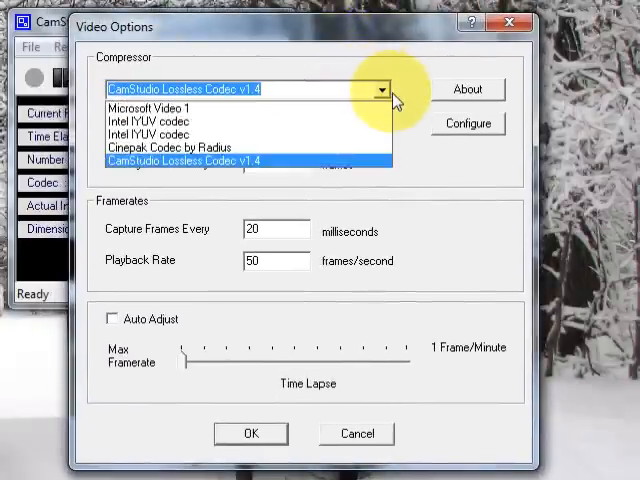
{"action": "left_click", "coordinate": [170, 160]}
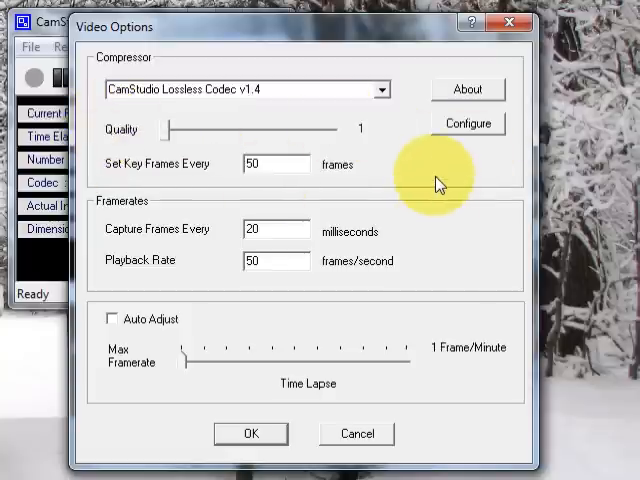
{"action": "mouse_move", "coordinate": [444, 180]}
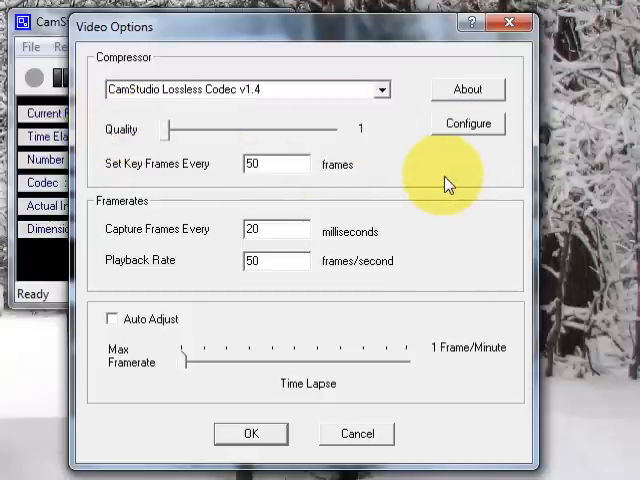
{"action": "mouse_move", "coordinate": [376, 172]}
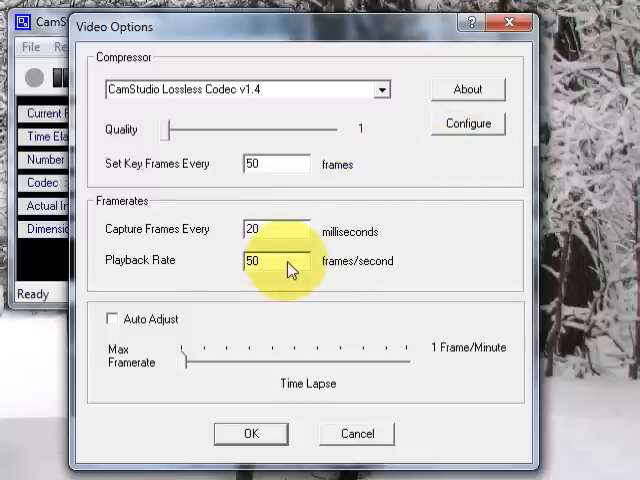
{"action": "mouse_move", "coordinate": [316, 258]}
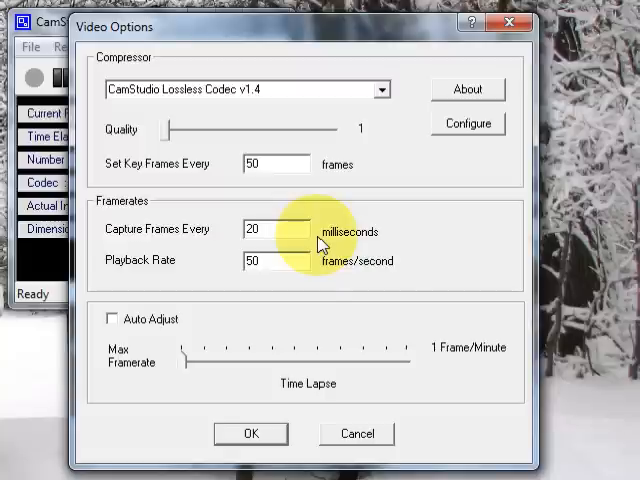
{"action": "mouse_move", "coordinate": [304, 270]}
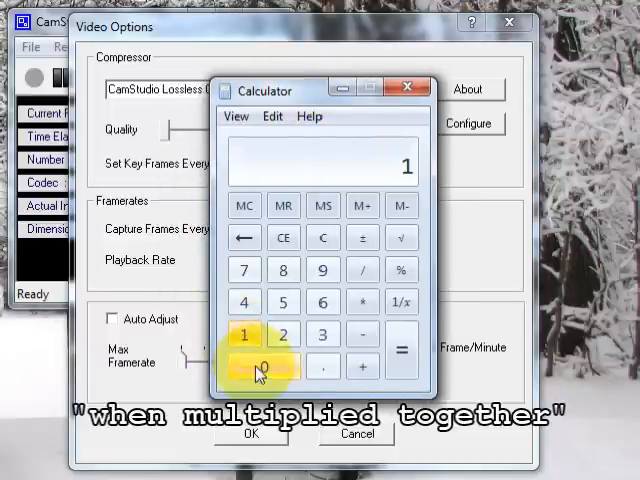
Step: Compute 1000 ÷ 60 and 1000 ÷ 50 = 20 in Calculator, then close it
{"action": "left_click", "coordinate": [364, 270]}
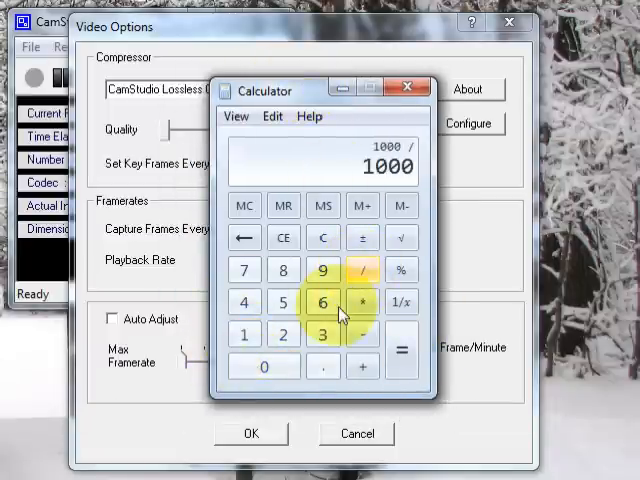
{"action": "left_click", "coordinate": [400, 350]}
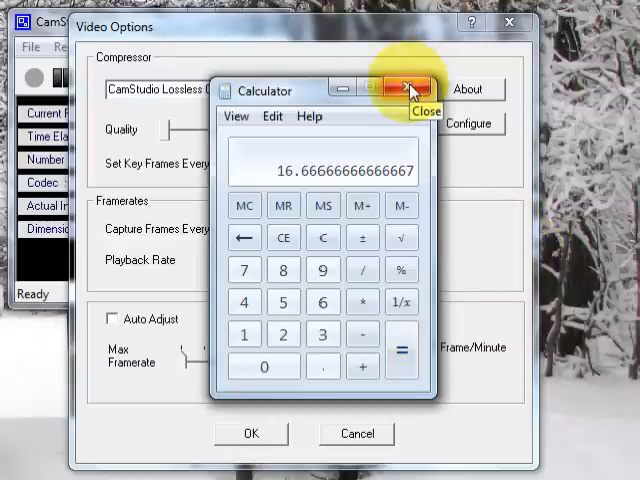
{"action": "left_click", "coordinate": [408, 90]}
{"action": "type", "text": "1000"}
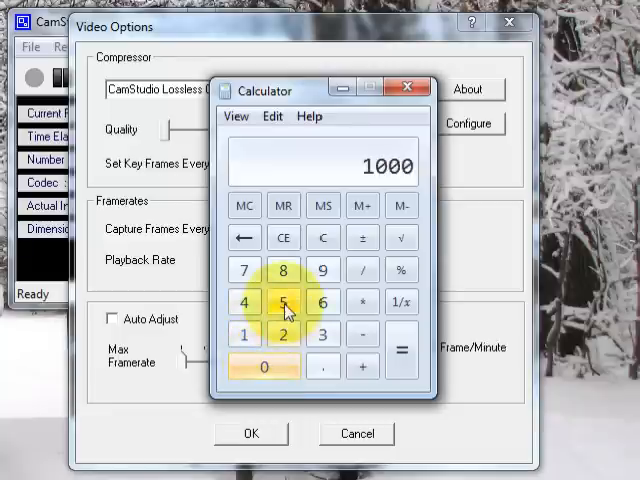
{"action": "left_click", "coordinate": [324, 238]}
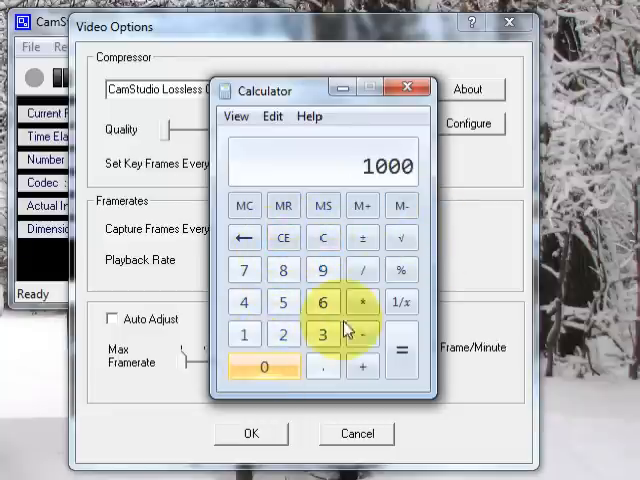
{"action": "left_click", "coordinate": [264, 368]}
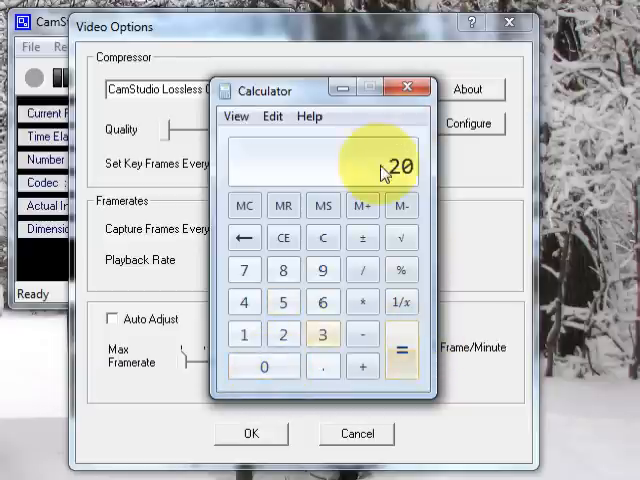
{"action": "left_click", "coordinate": [408, 88]}
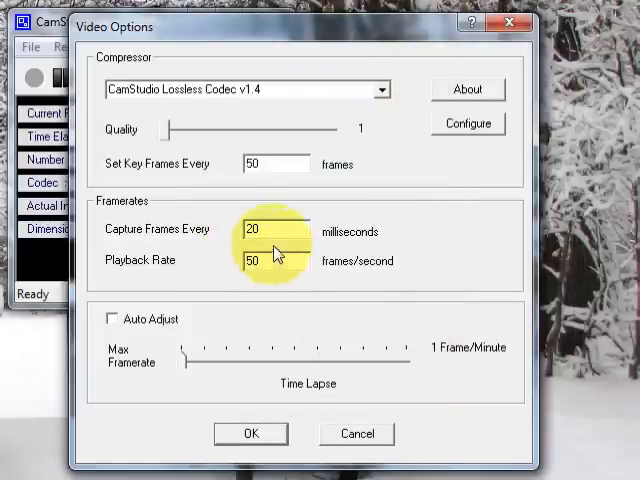
Step: Set capture interval to 20 ms and key frames every 50 frames
{"action": "left_click", "coordinate": [276, 232]}
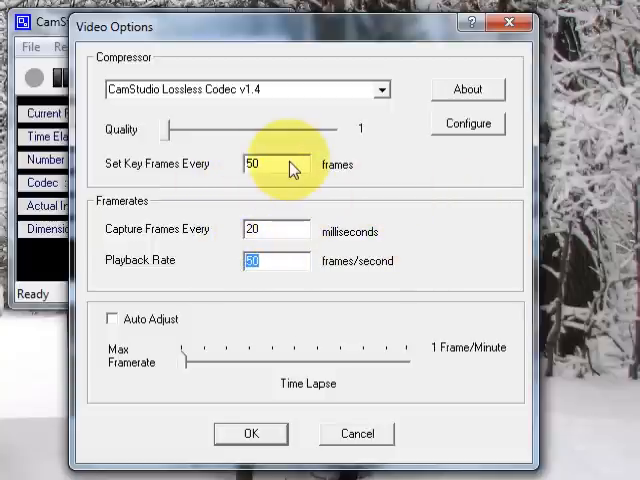
{"action": "left_click", "coordinate": [276, 260]}
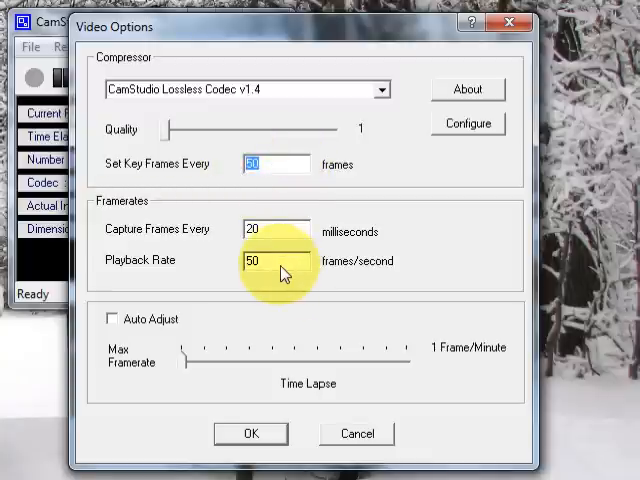
{"action": "mouse_move", "coordinate": [468, 122]}
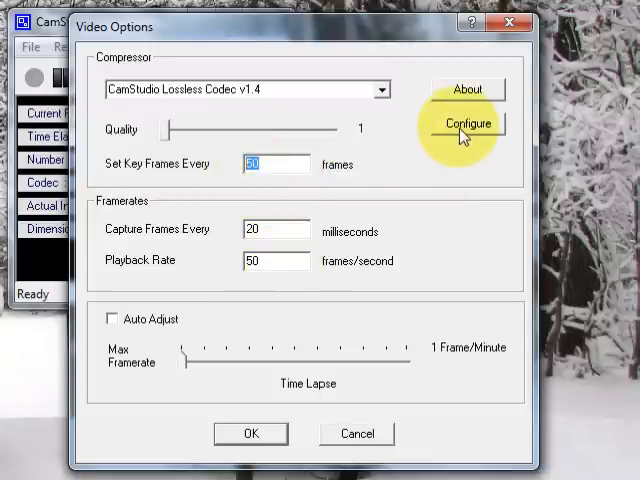
Step: Set the codec to LZO compression level 1 and accept the video options
{"action": "left_click", "coordinate": [466, 122]}
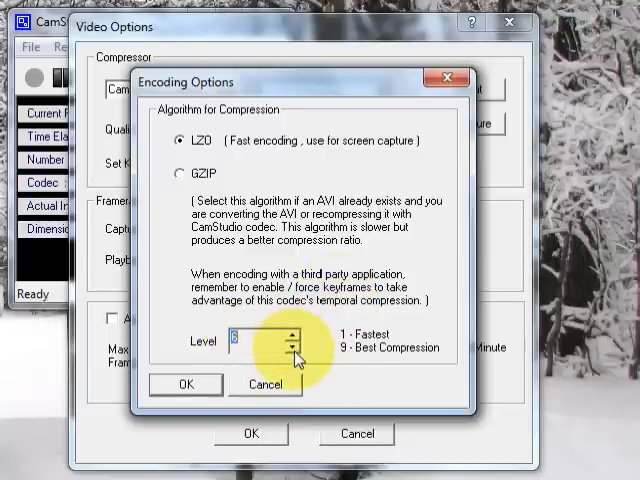
{"action": "left_click", "coordinate": [284, 332]}
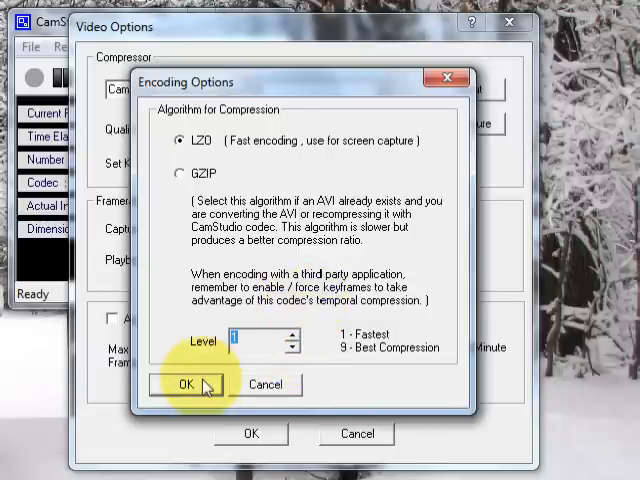
{"action": "left_click", "coordinate": [184, 384]}
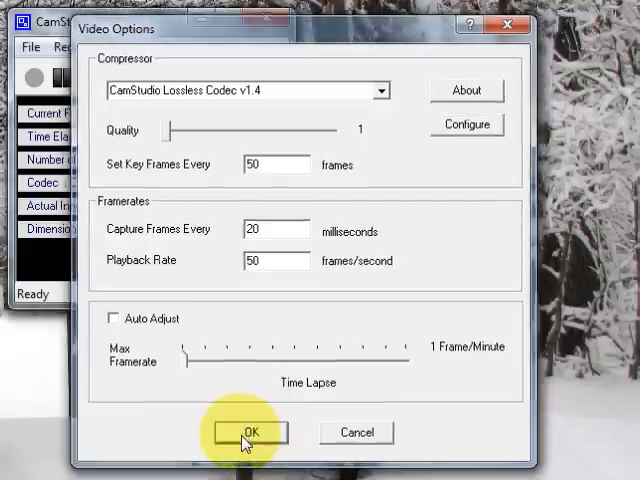
{"action": "left_click", "coordinate": [252, 432]}
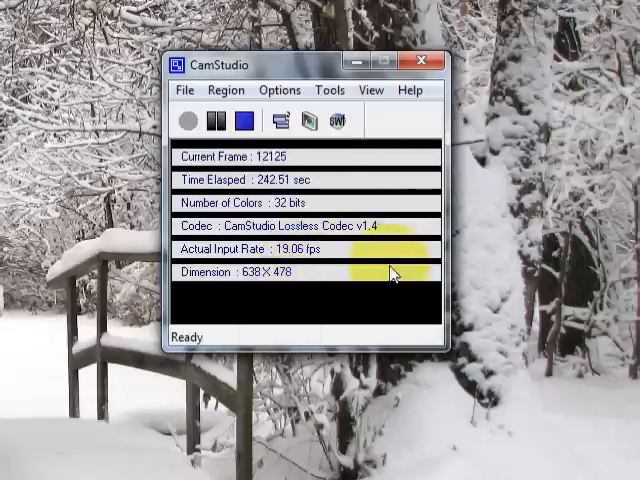
{"action": "left_click", "coordinate": [280, 90]}
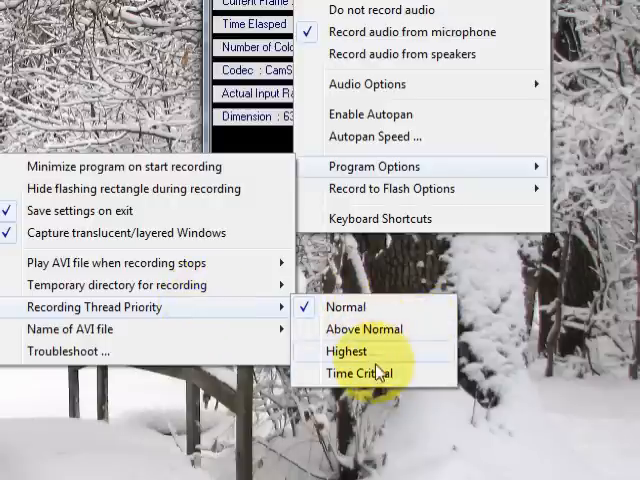
{"action": "mouse_move", "coordinate": [370, 340]}
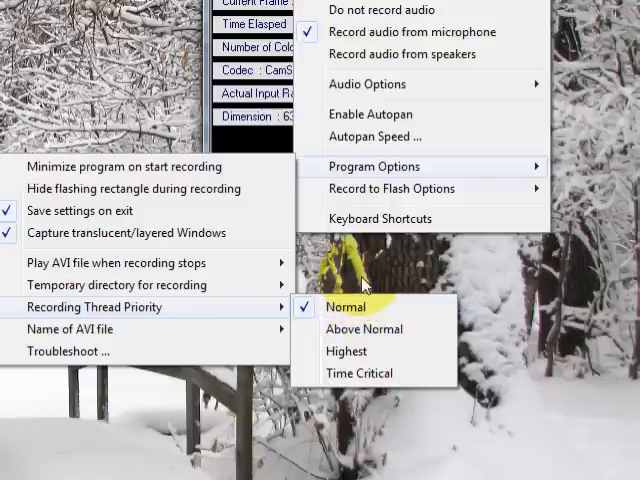
Step: Choose Normal as the recording thread priority
{"action": "left_click", "coordinate": [344, 308]}
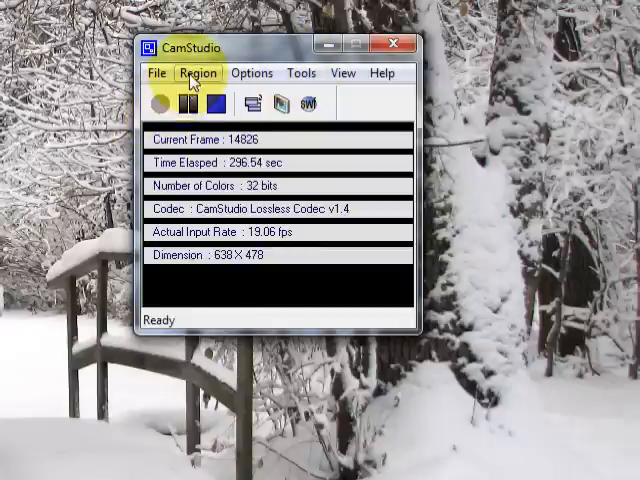
{"action": "left_click", "coordinate": [198, 72]}
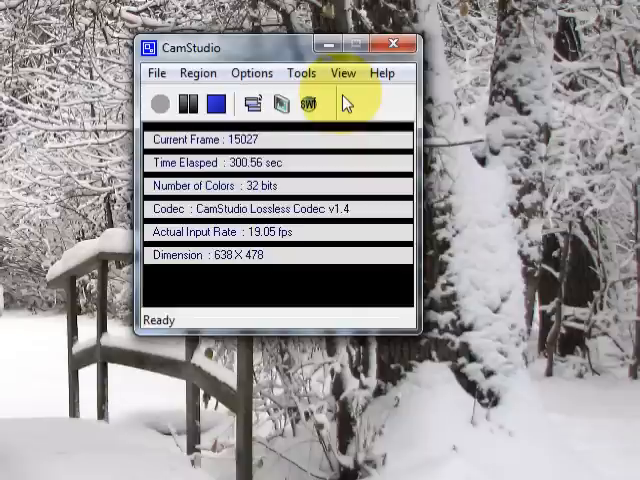
{"action": "left_click", "coordinate": [198, 72]}
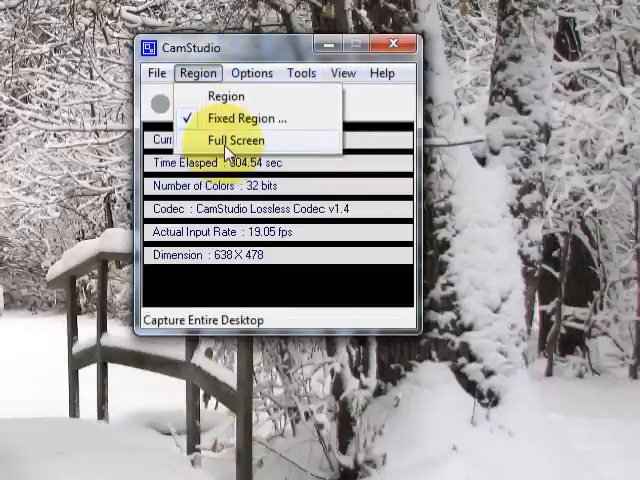
{"action": "left_click", "coordinate": [224, 140]}
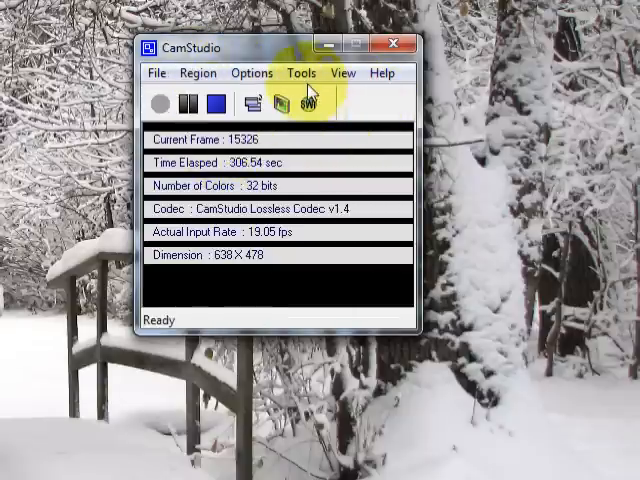
{"action": "left_click", "coordinate": [300, 72]}
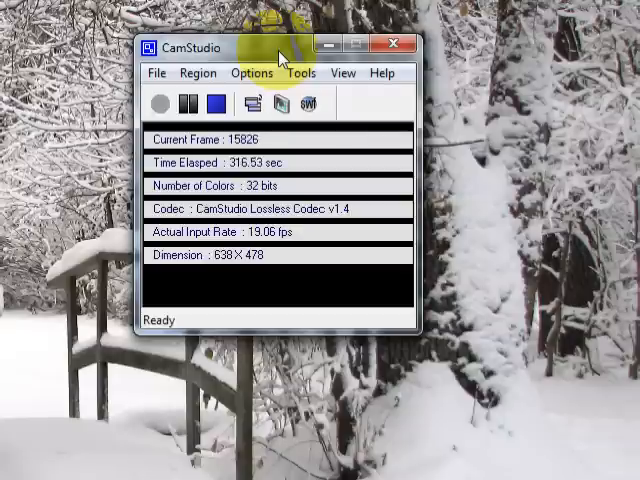
{"action": "left_click", "coordinate": [252, 72]}
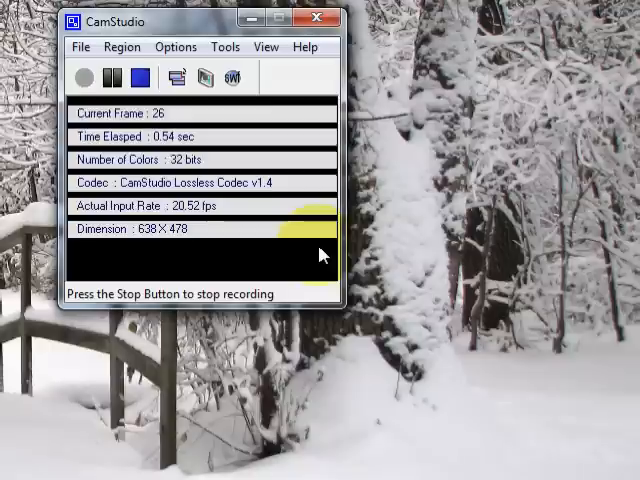
Step: Review Video Options and the codec's encoding settings, keeping fast LZO compression unchanged
{"action": "left_click", "coordinate": [176, 46]}
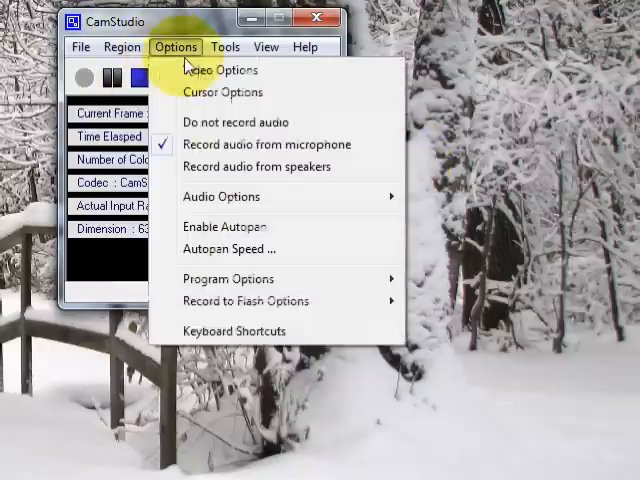
{"action": "left_click", "coordinate": [220, 68]}
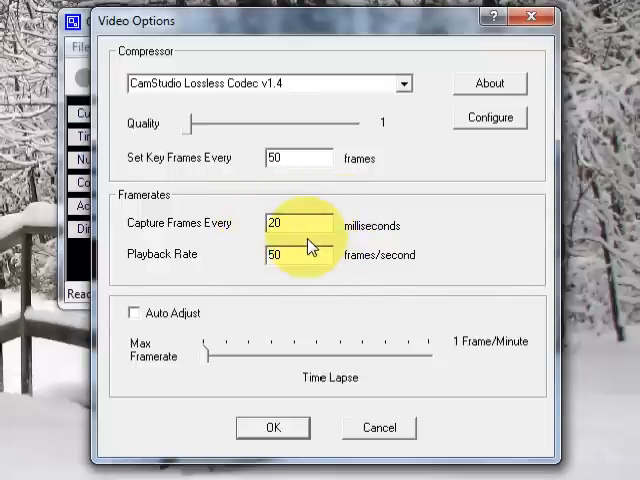
{"action": "mouse_move", "coordinate": [312, 232]}
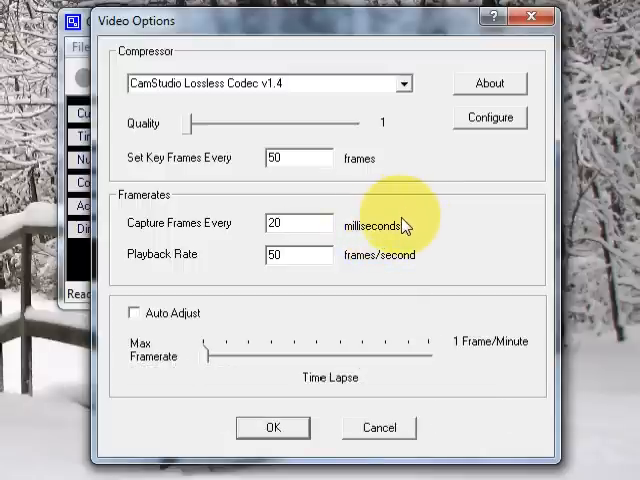
{"action": "mouse_move", "coordinate": [400, 222]}
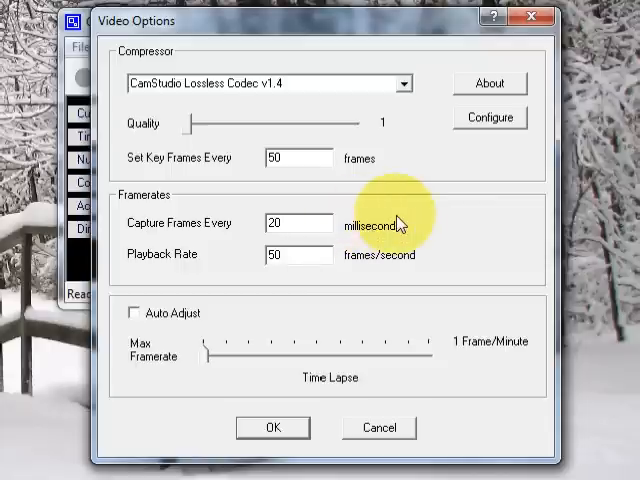
{"action": "left_click", "coordinate": [296, 222]}
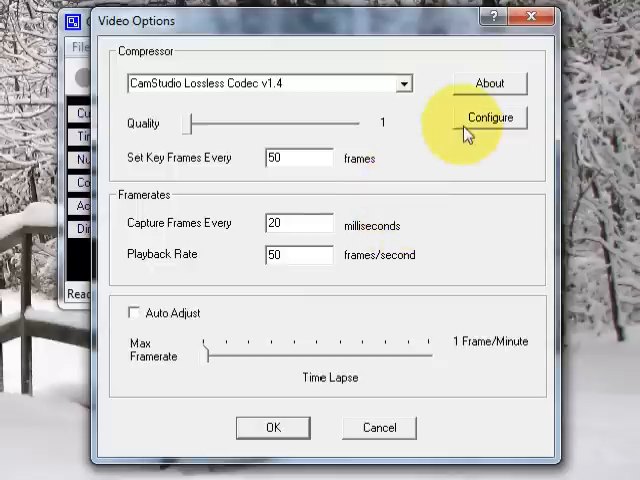
{"action": "left_click", "coordinate": [490, 116]}
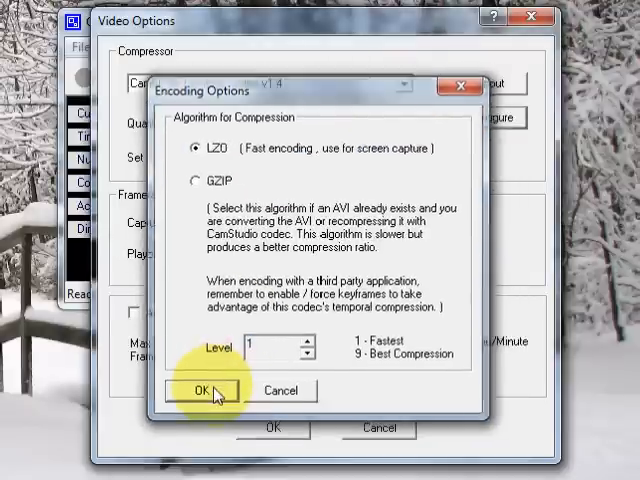
{"action": "left_click", "coordinate": [196, 390]}
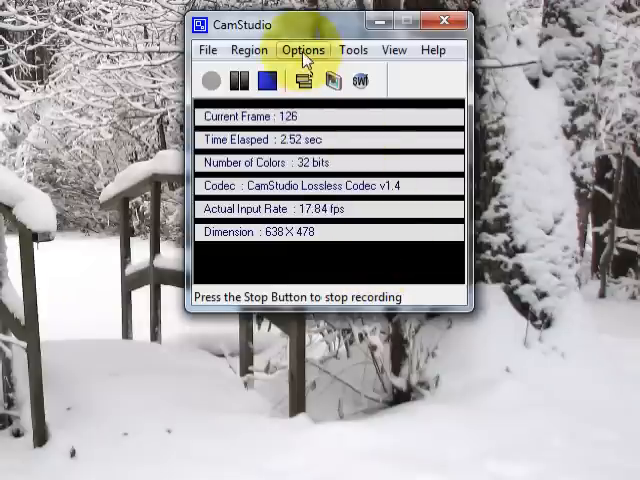
{"action": "left_click", "coordinate": [304, 50]}
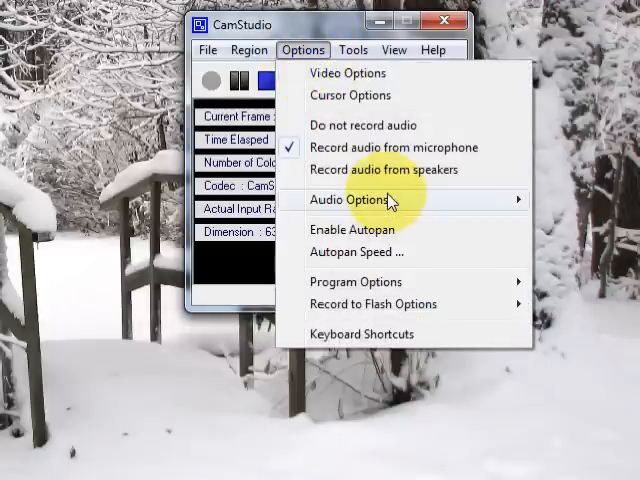
{"action": "left_click", "coordinate": [350, 200]}
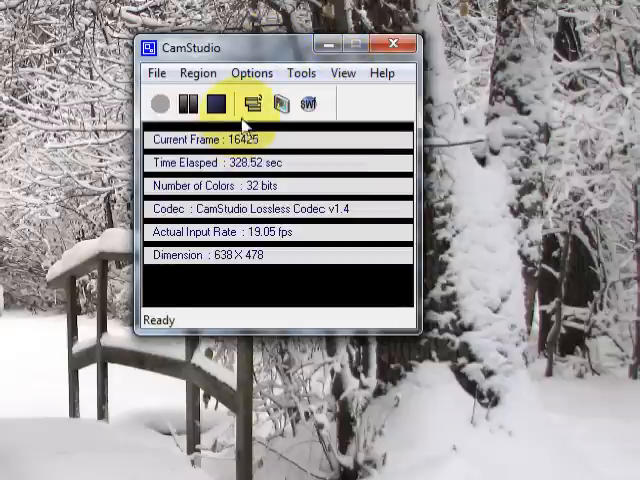
{"action": "left_click", "coordinate": [252, 104]}
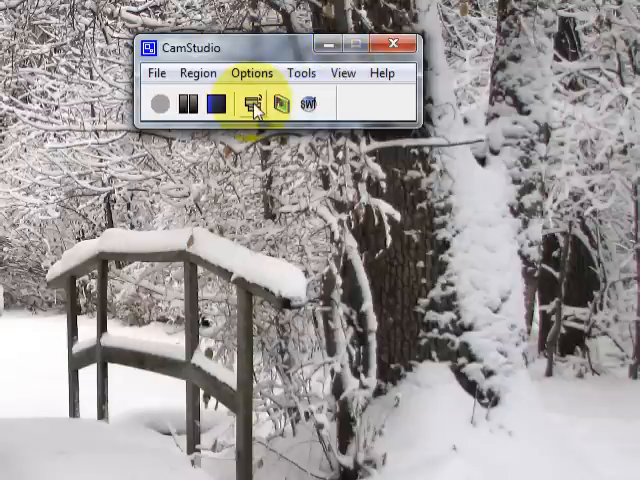
{"action": "left_click", "coordinate": [246, 104]}
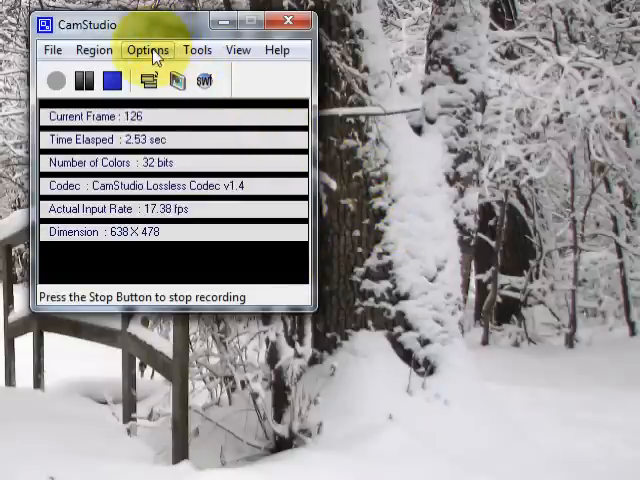
Step: In Cursor Options, show the actual cursor with highlighting on and confirm
{"action": "left_click", "coordinate": [148, 48]}
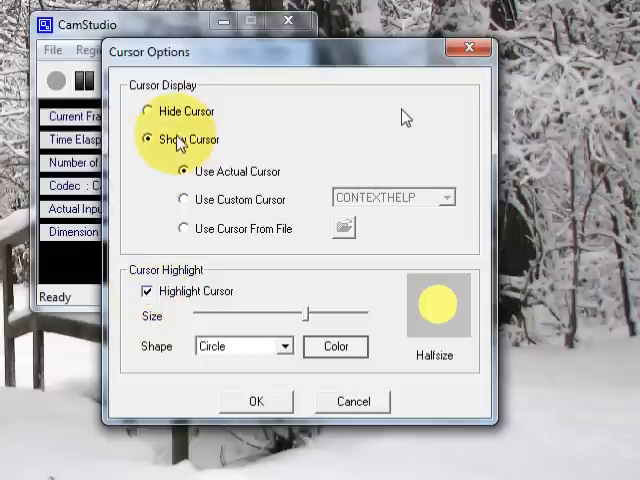
{"action": "left_click", "coordinate": [156, 112]}
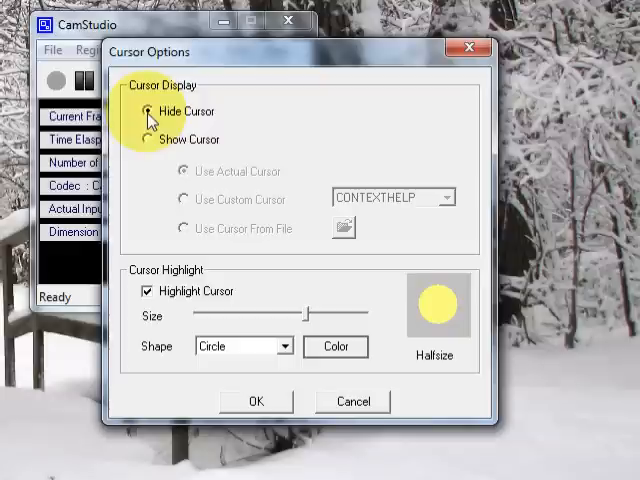
{"action": "left_click", "coordinate": [148, 140]}
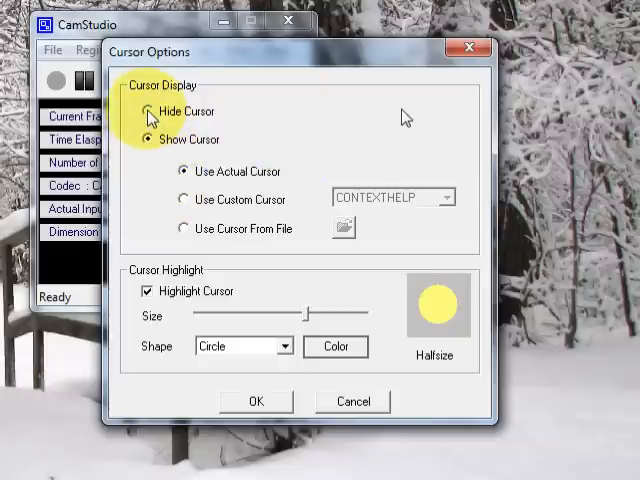
{"action": "left_click", "coordinate": [148, 112]}
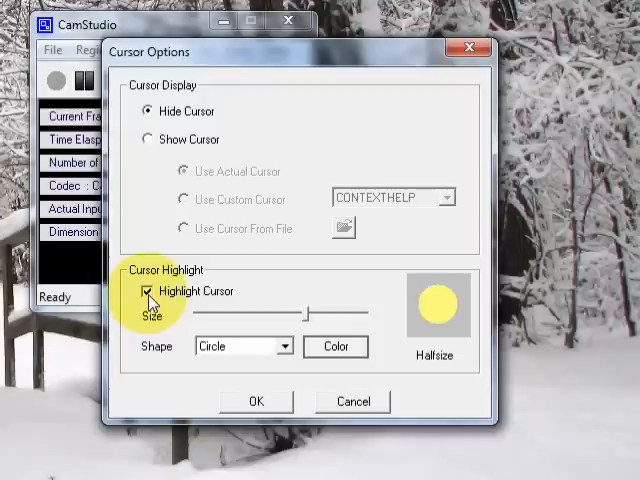
{"action": "left_click", "coordinate": [146, 292]}
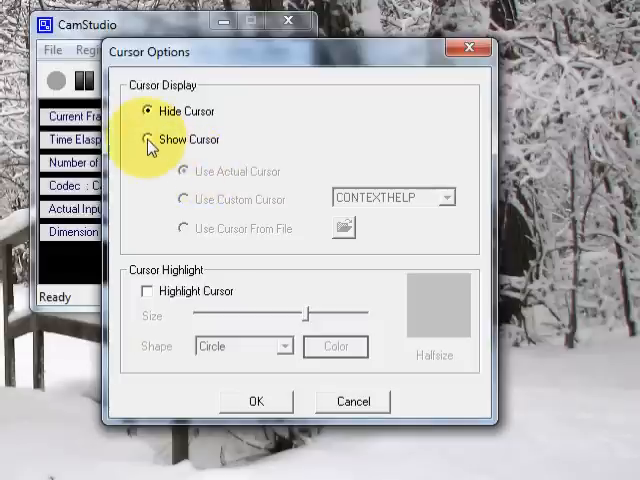
{"action": "left_click", "coordinate": [148, 140]}
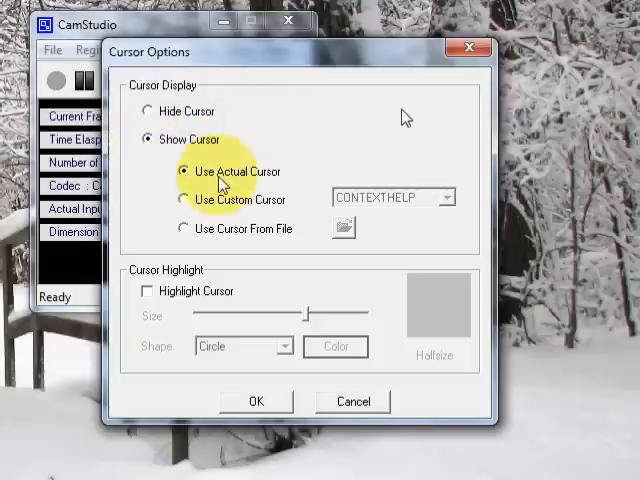
{"action": "left_click", "coordinate": [148, 112]}
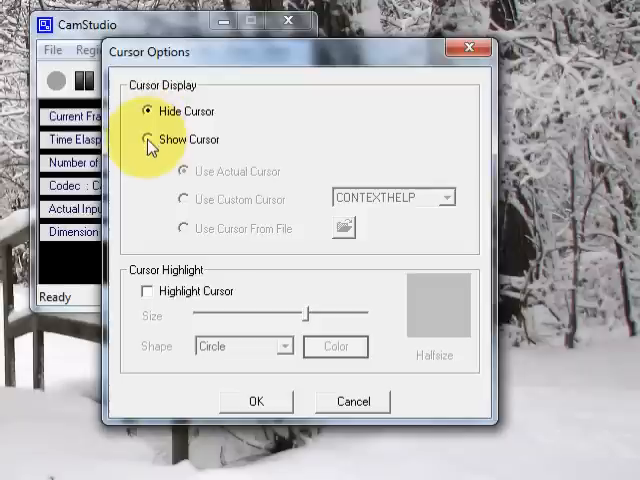
{"action": "left_click", "coordinate": [148, 140]}
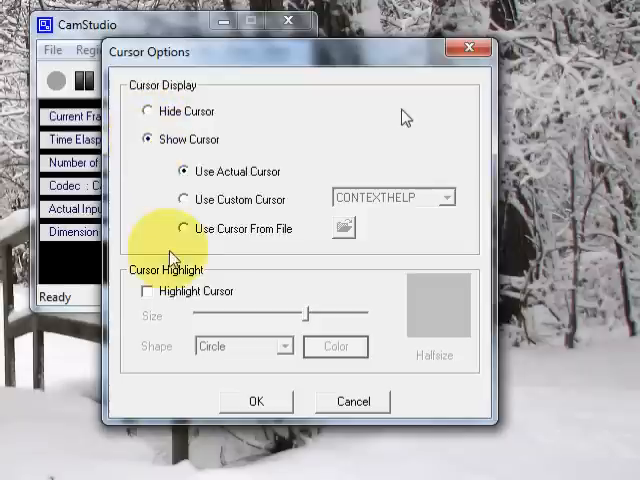
{"action": "left_click", "coordinate": [146, 292]}
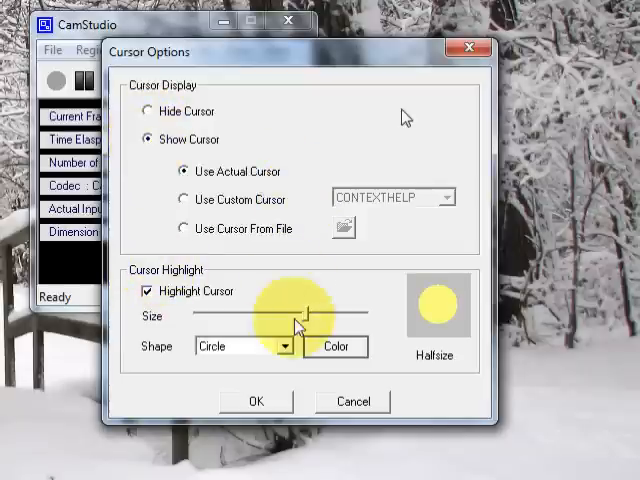
{"action": "left_click", "coordinate": [256, 400]}
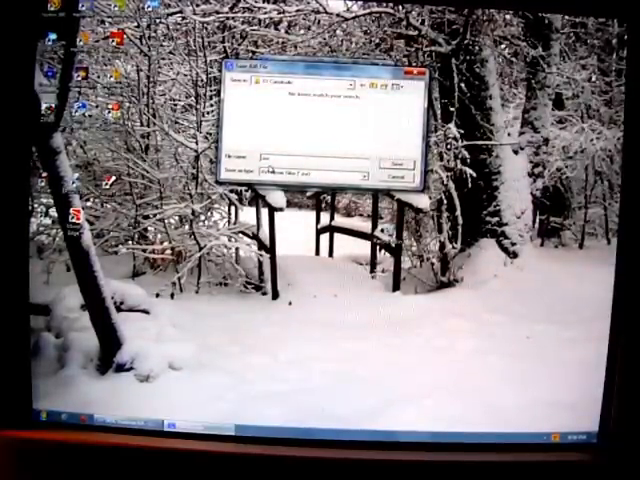
Step: Enter a file name for the finished recording in the Save As dialog
{"action": "type", "text": "filenamehere"}
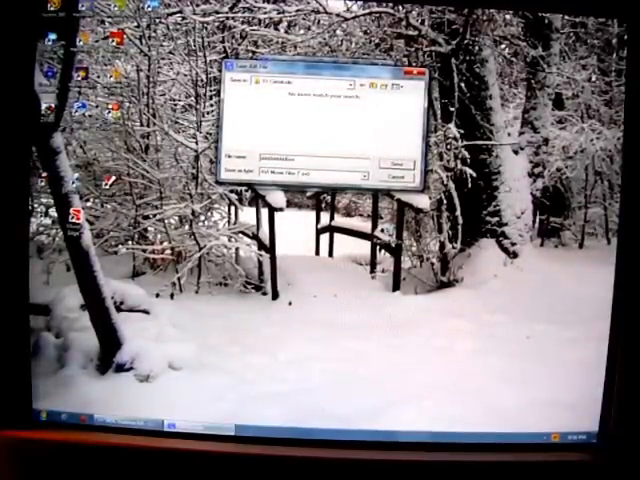